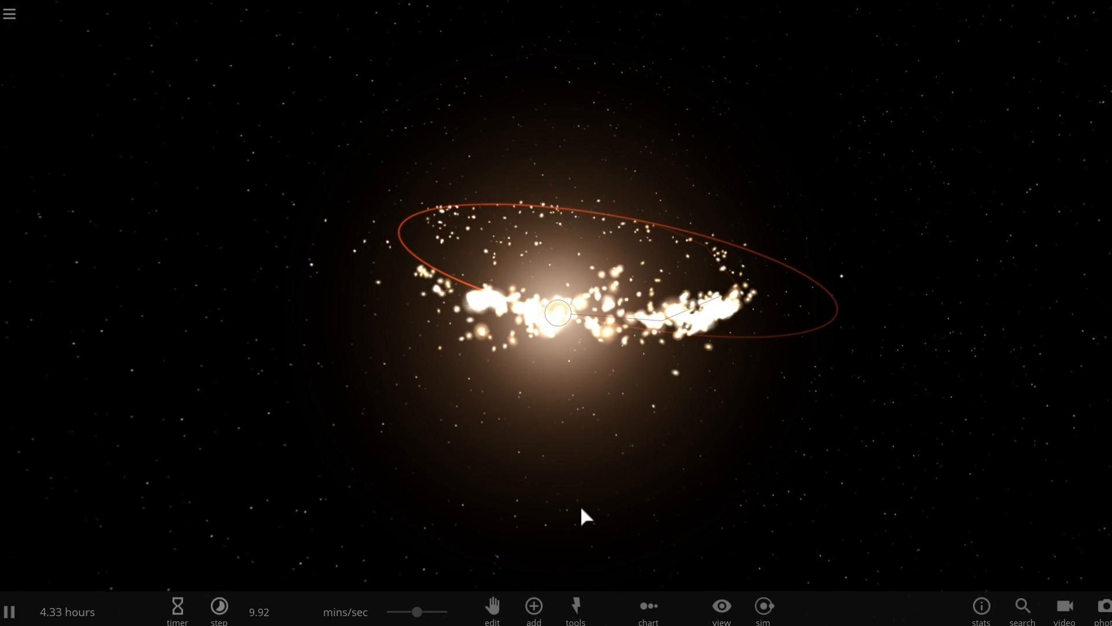
Place a Sagittarius A* black hole beside the galaxy with mass 6.6E+10 suns.
left_click(721, 610)
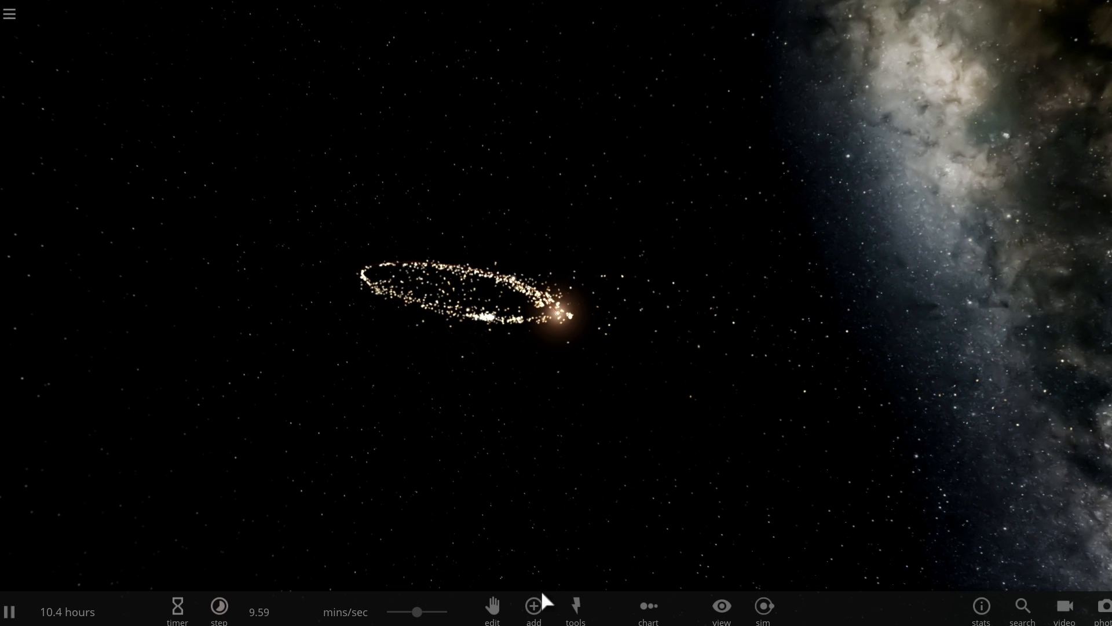
left_click(533, 606)
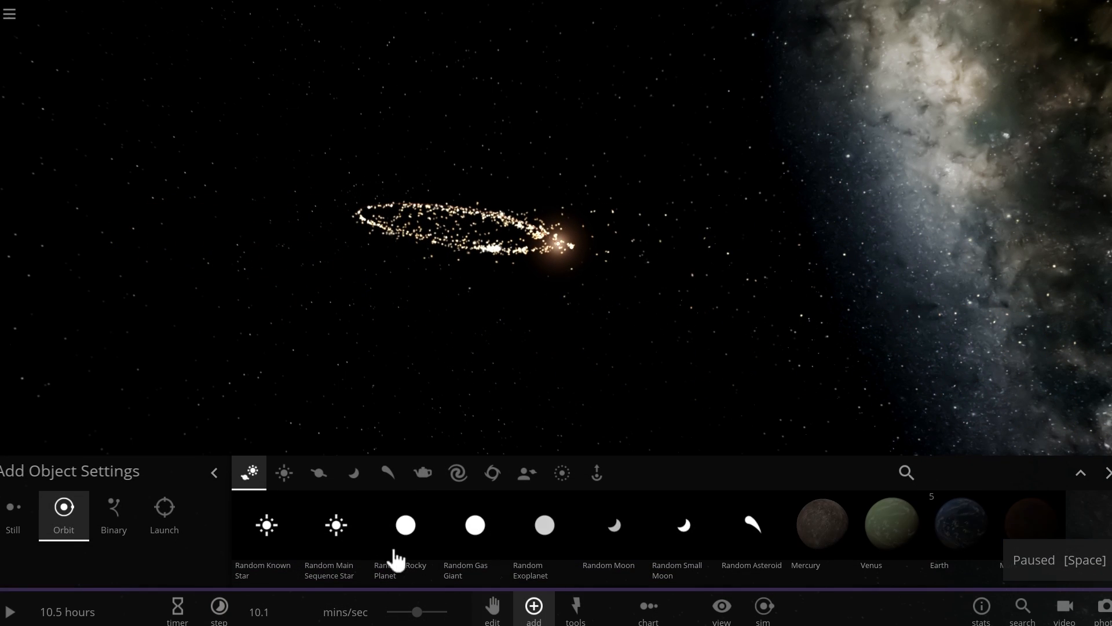
left_click(492, 473)
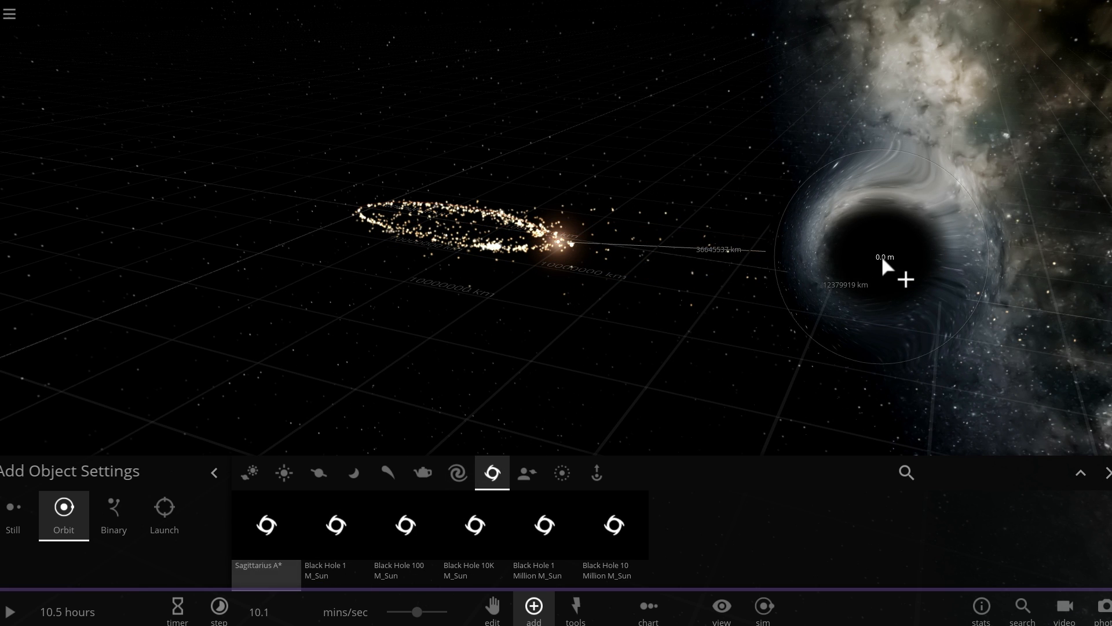
left_click(904, 278)
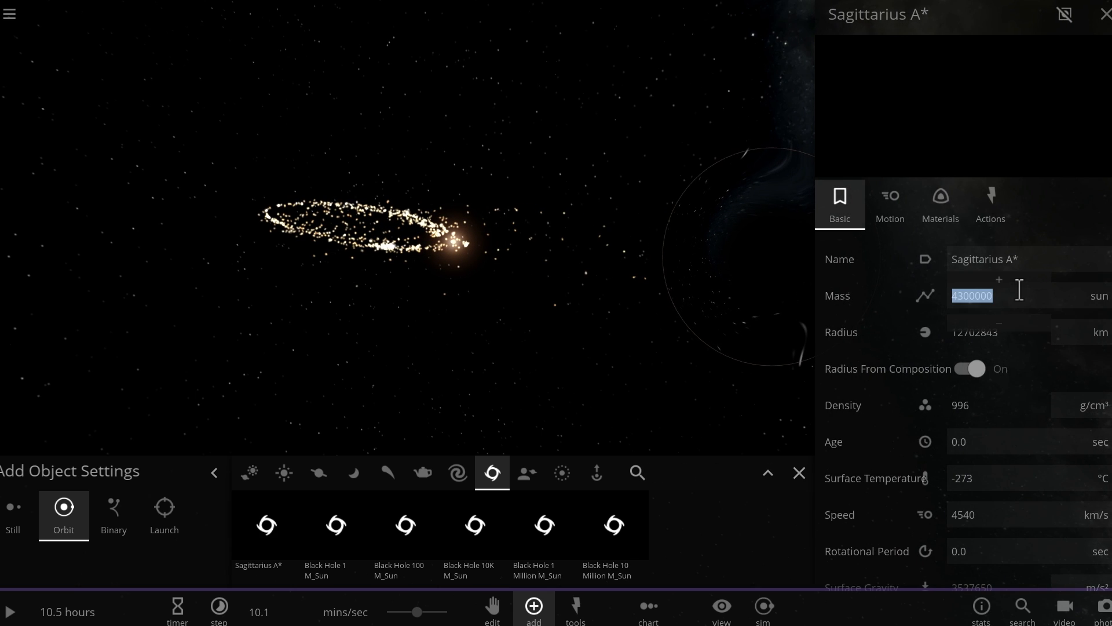
type("6")
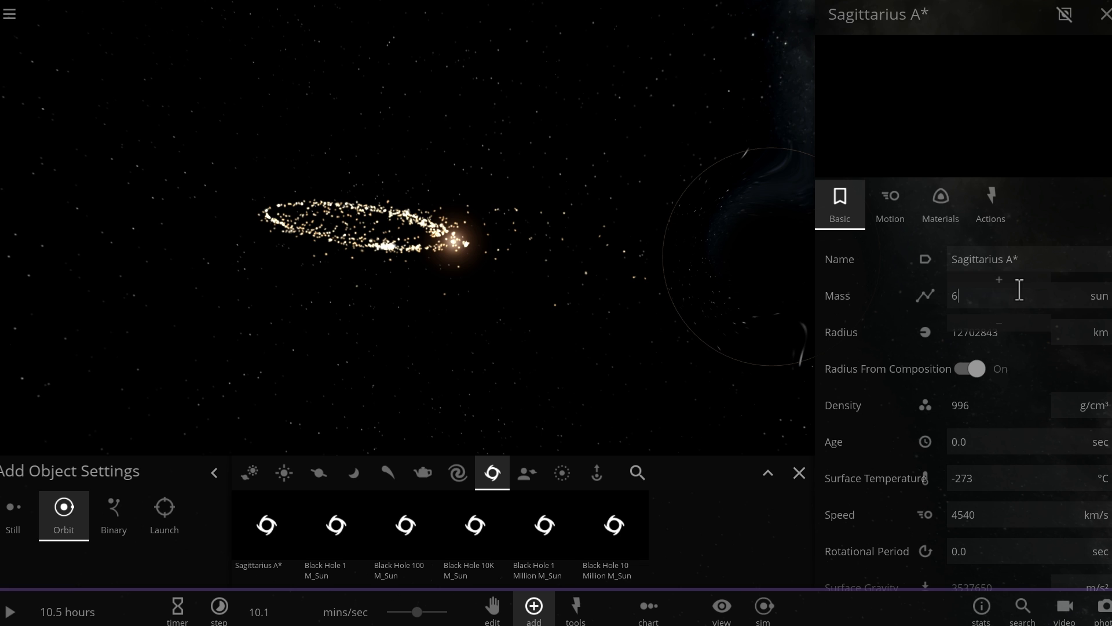
type("600000")
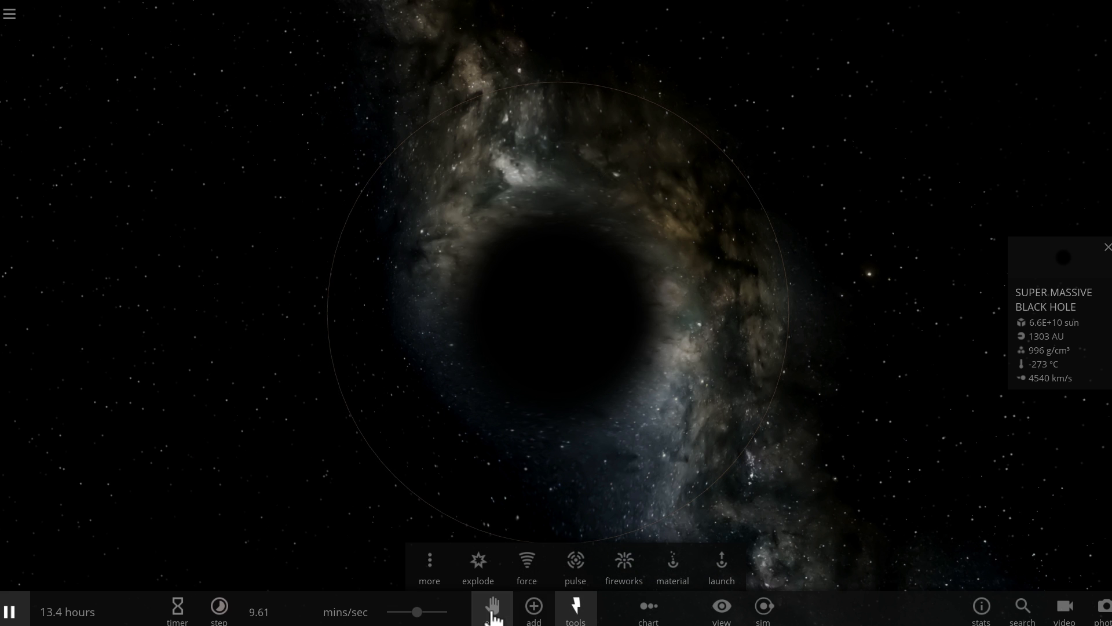
Explode the black hole, pause the simulation, and inspect one of the fragments.
left_click(477, 561)
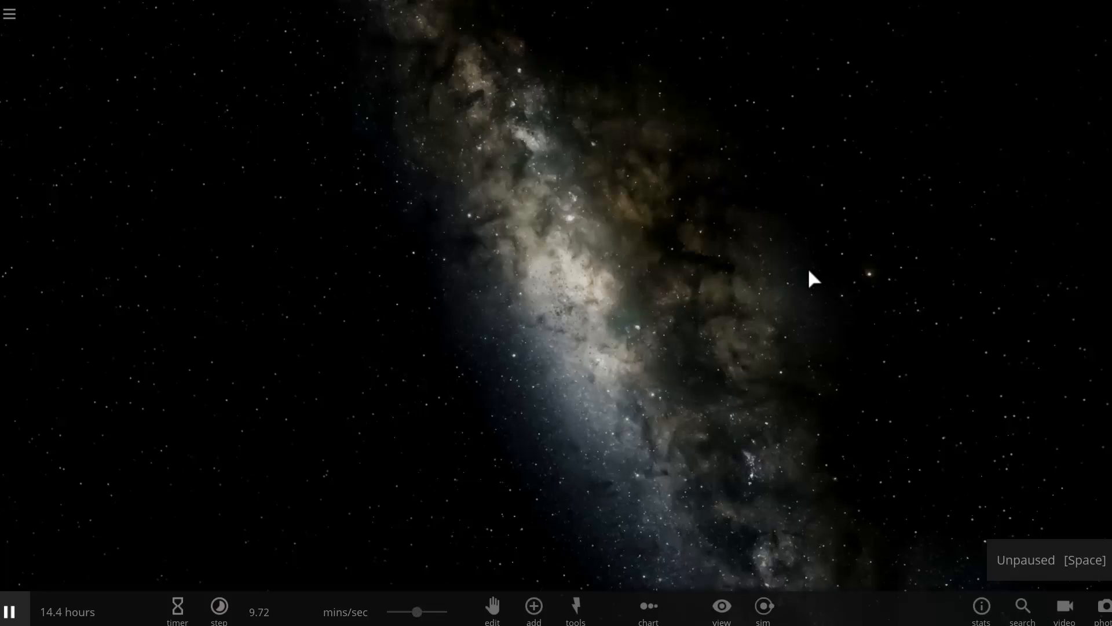
left_click(10, 612)
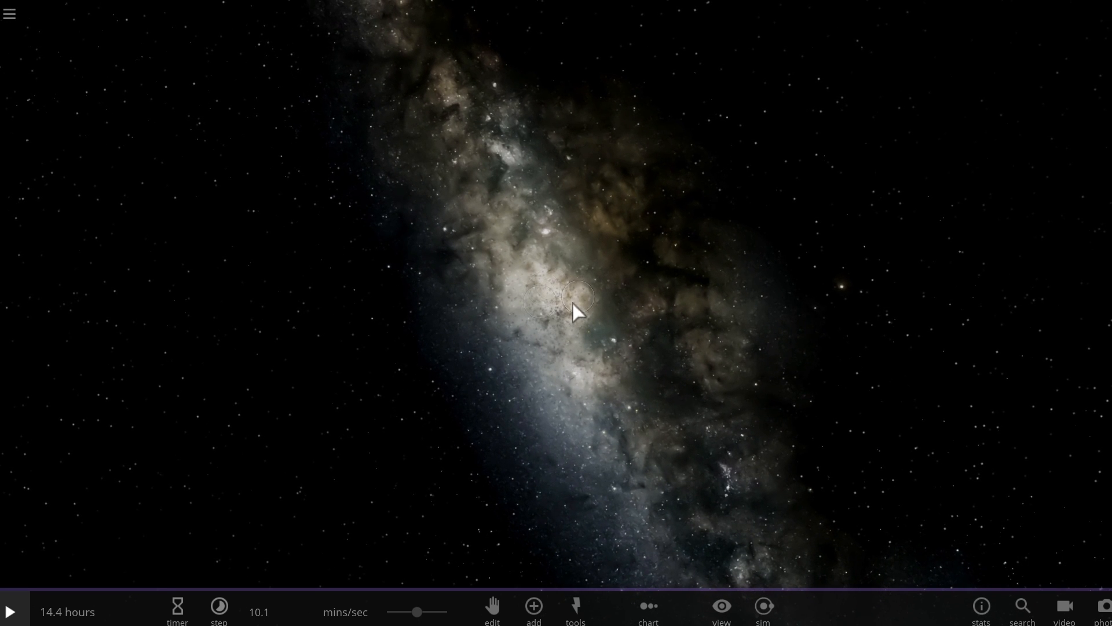
left_click(578, 297)
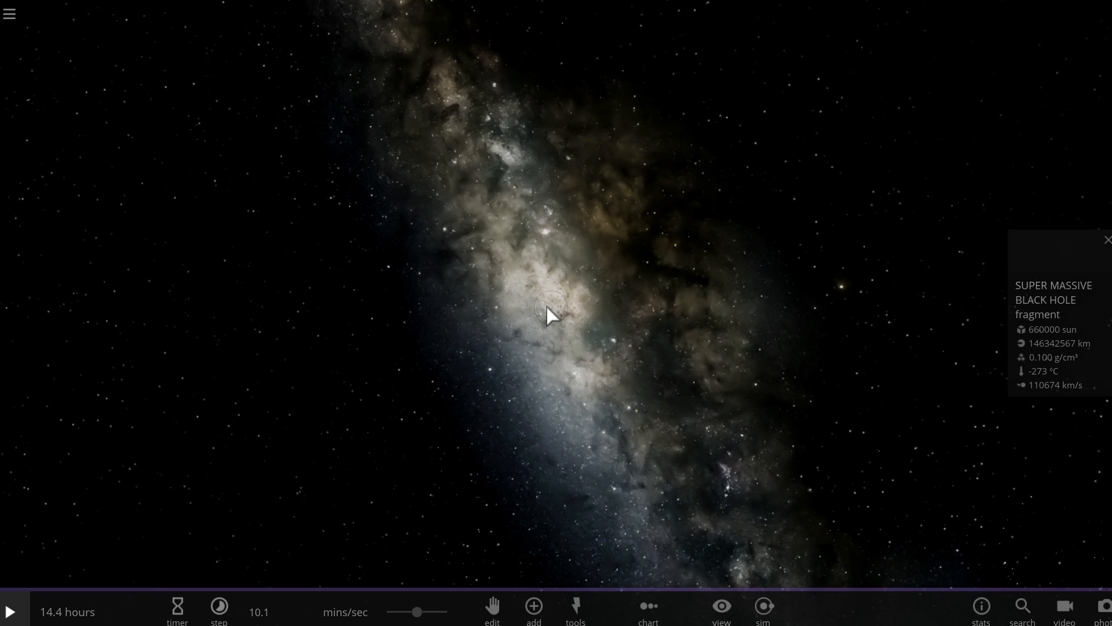
left_click_drag(550, 315, 558, 323)
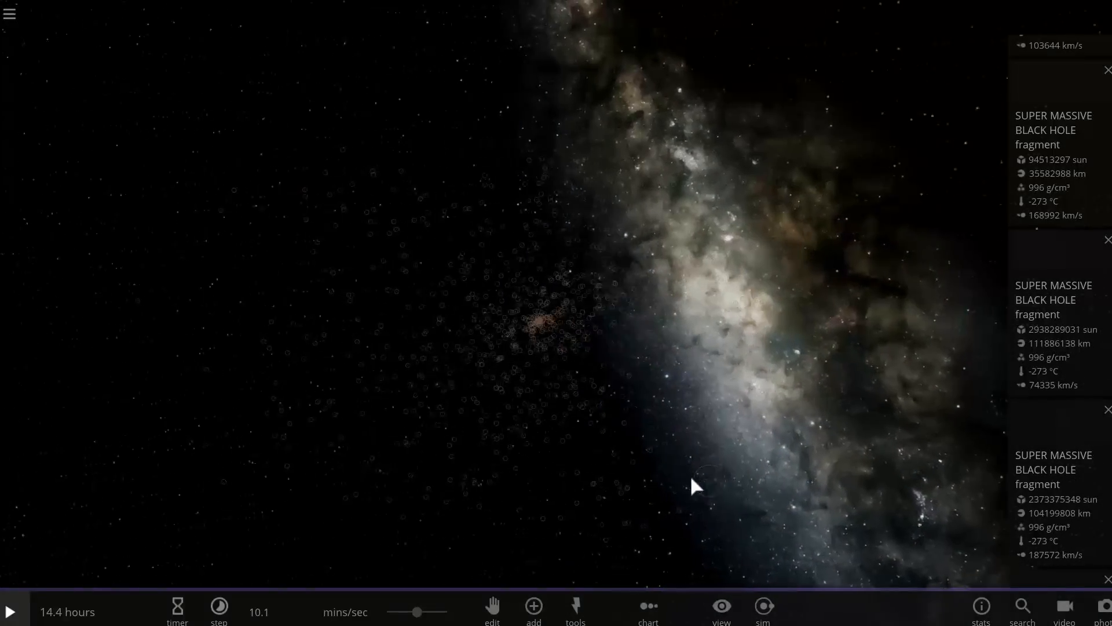
left_click_drag(696, 486, 486, 390)
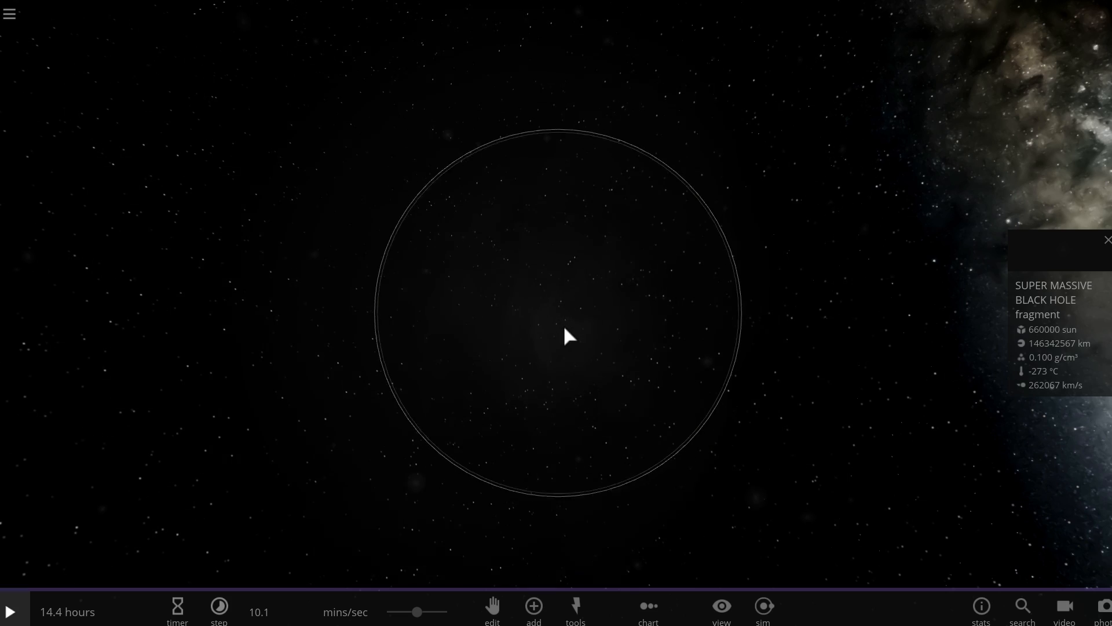
Follow a fragment with the camera as it becomes a red glowing cloud.
left_click_drag(568, 337, 632, 327)
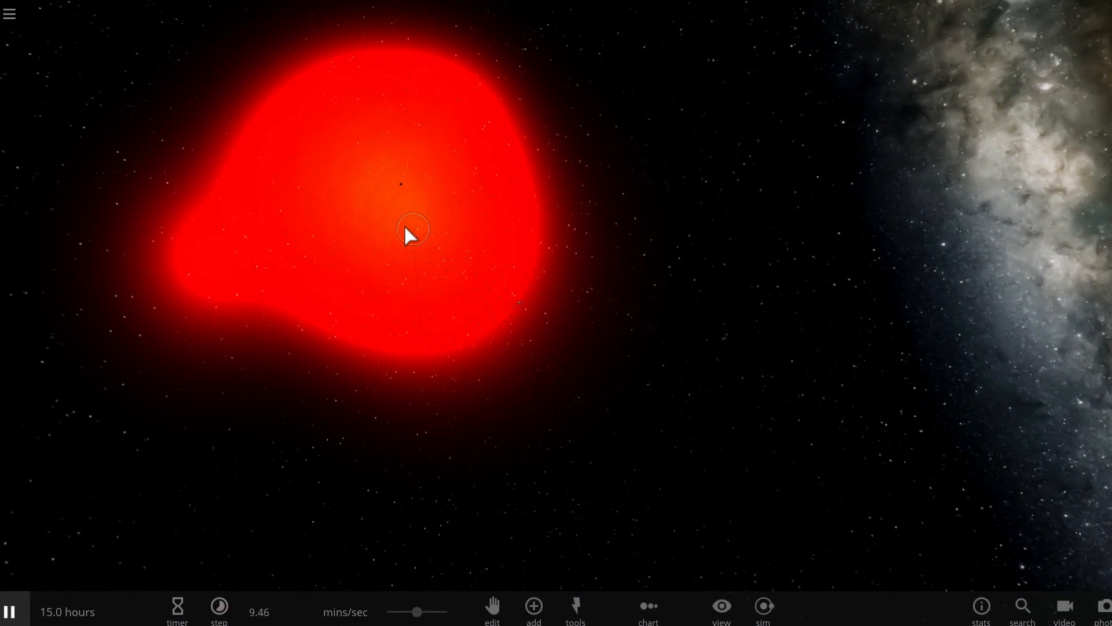
Inspect the glowing fragment and raise time speed to days per second.
left_click(411, 234)
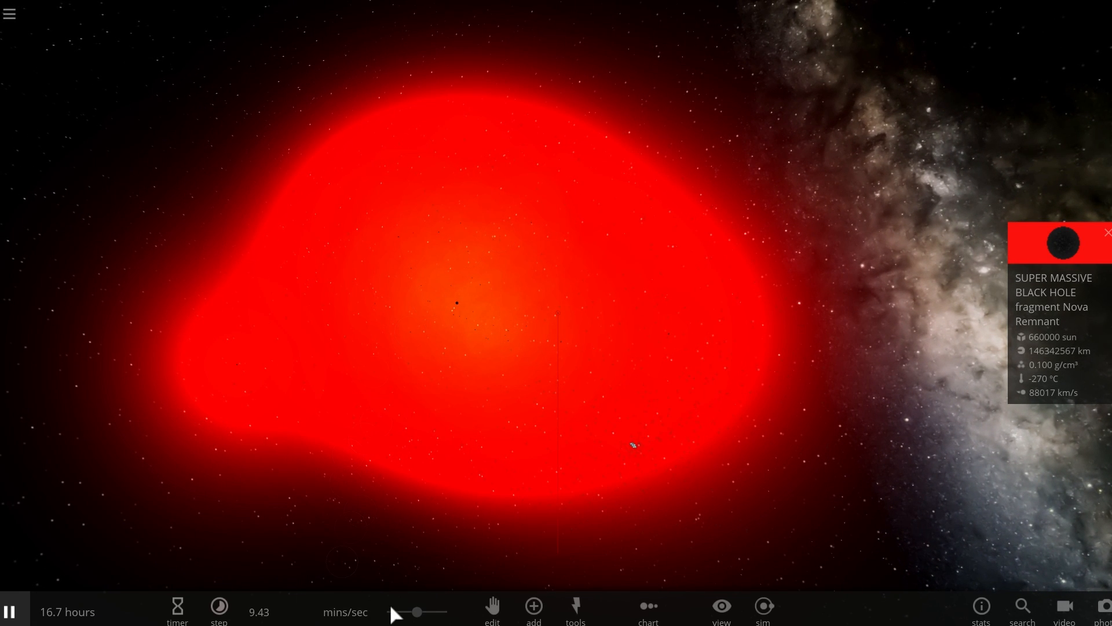
left_click(218, 606)
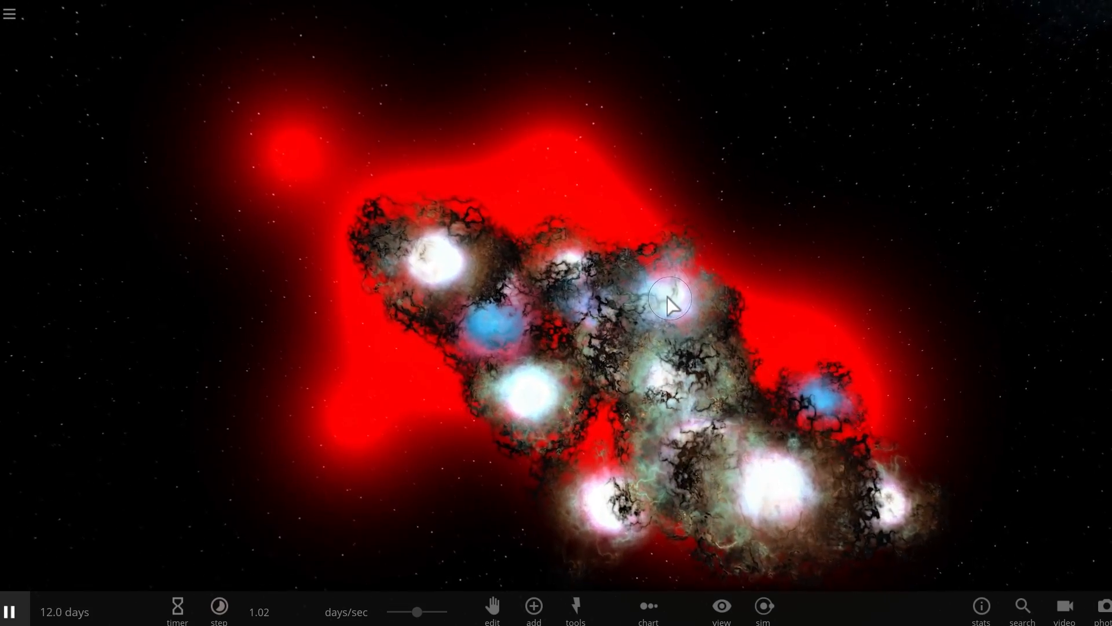
Inspect a supernova remnant while time runs on to 128 days.
left_click(670, 298)
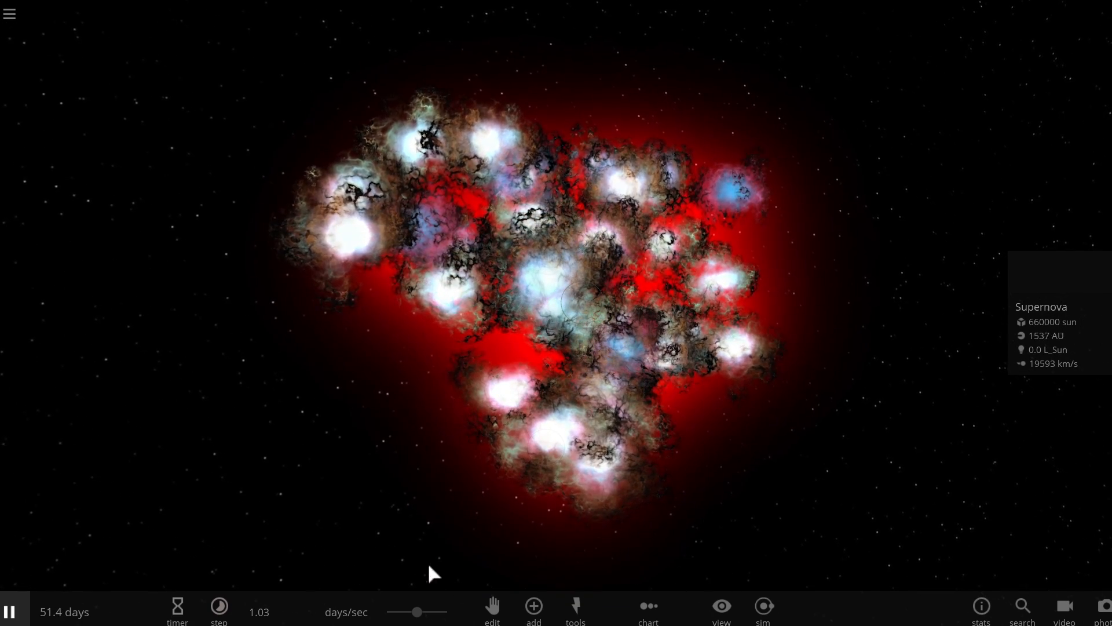
left_click(218, 605)
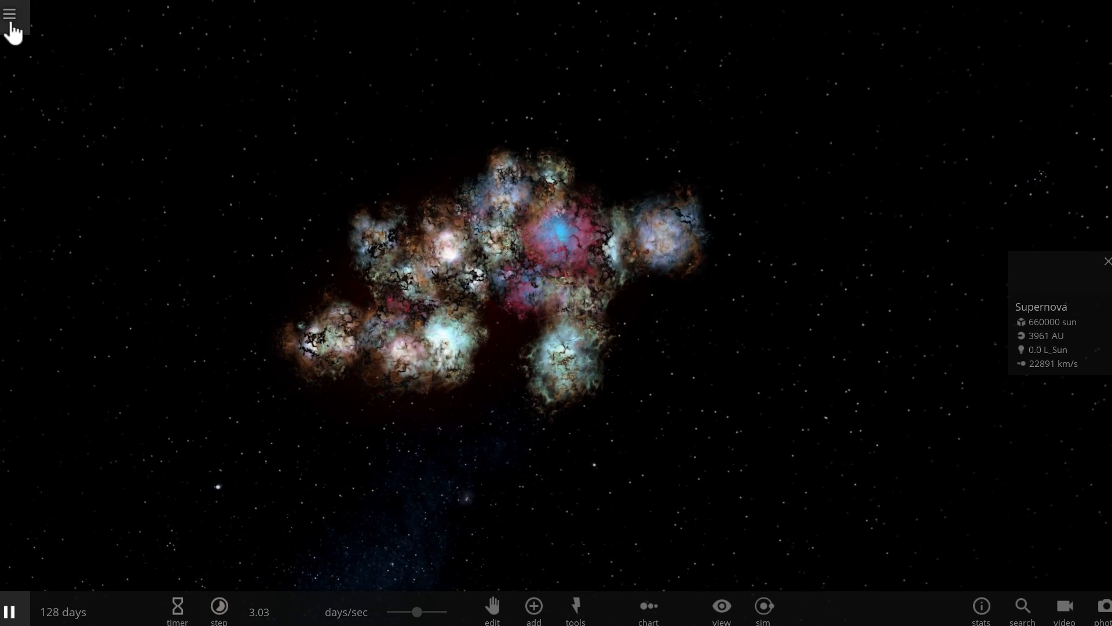
Resume the simulation so red dark-matter clouds spread around the core by 207 days.
left_click(9, 14)
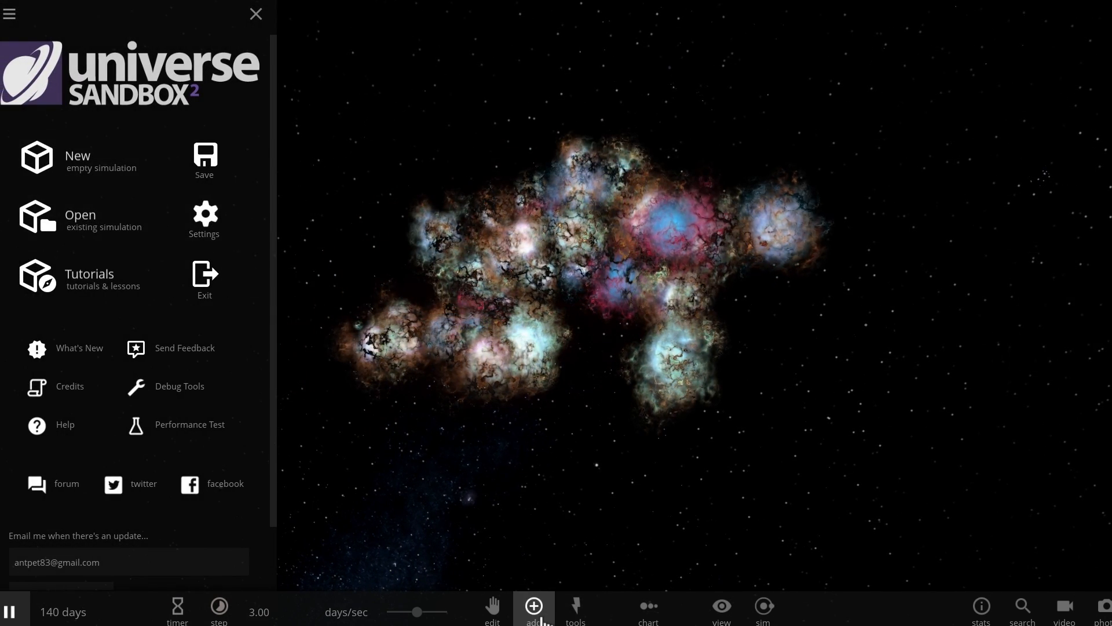
left_click(533, 606)
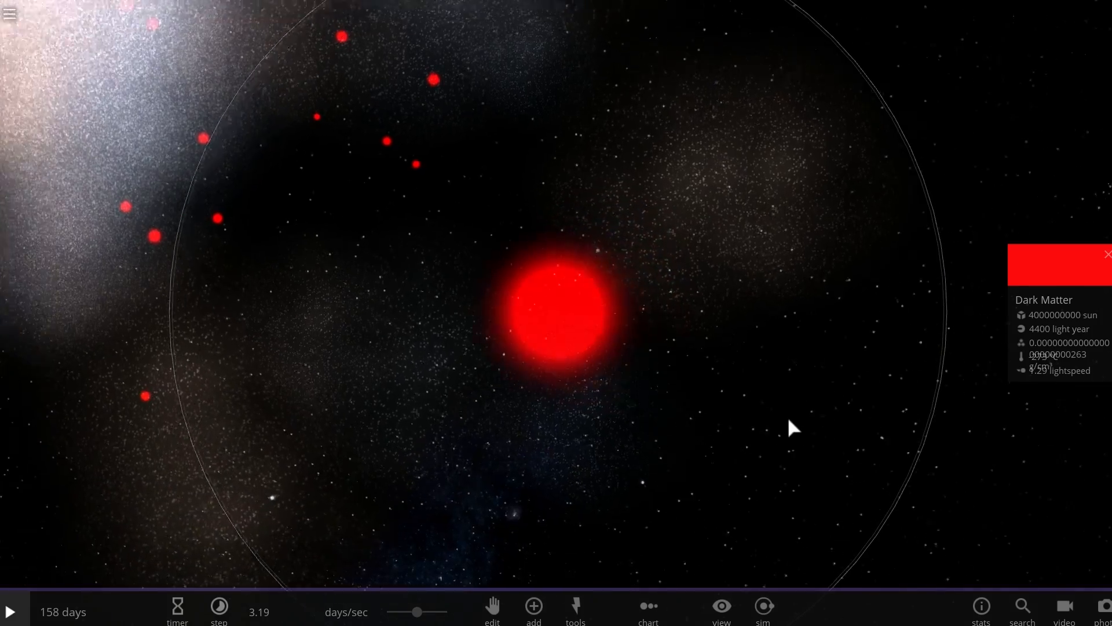
left_click(10, 612)
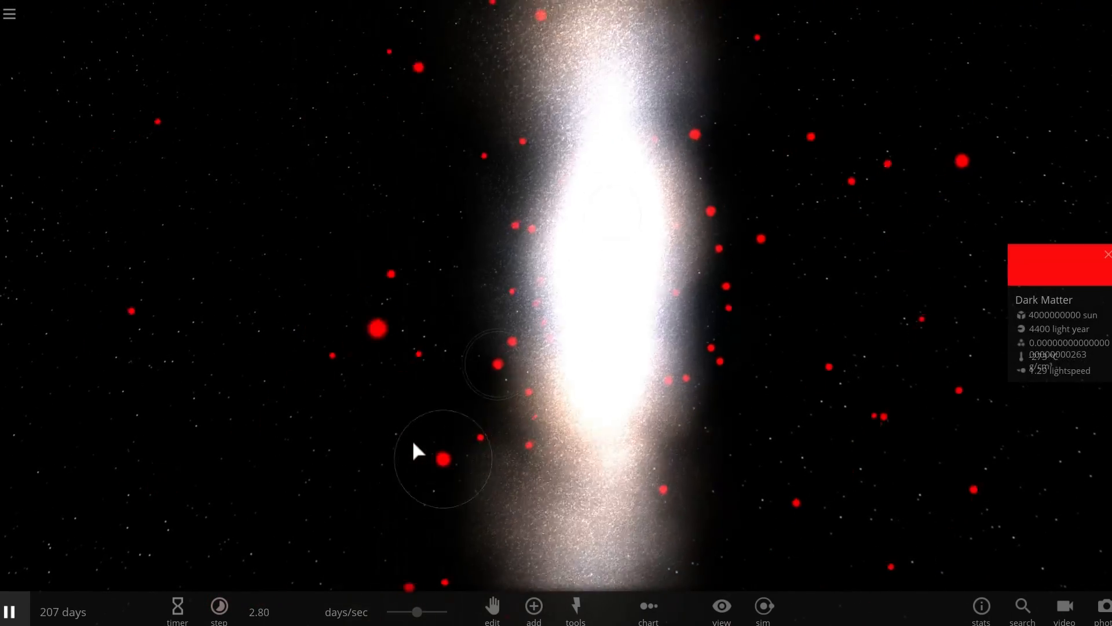
Load the saved Sagittarius A* fragment simulation from the main menu.
left_click(10, 13)
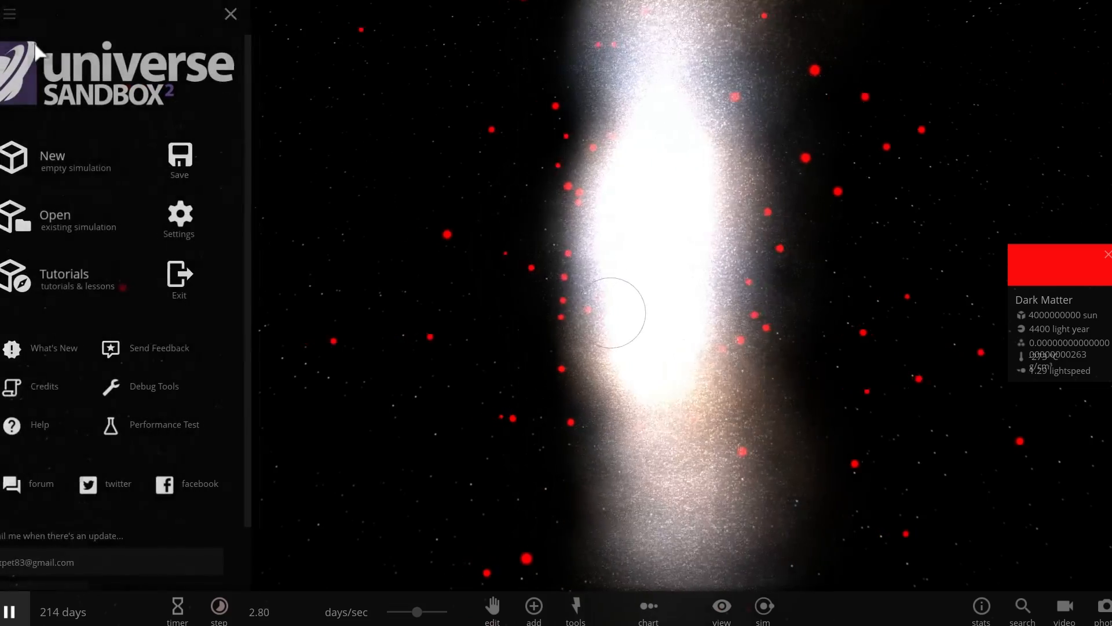
left_click(230, 13)
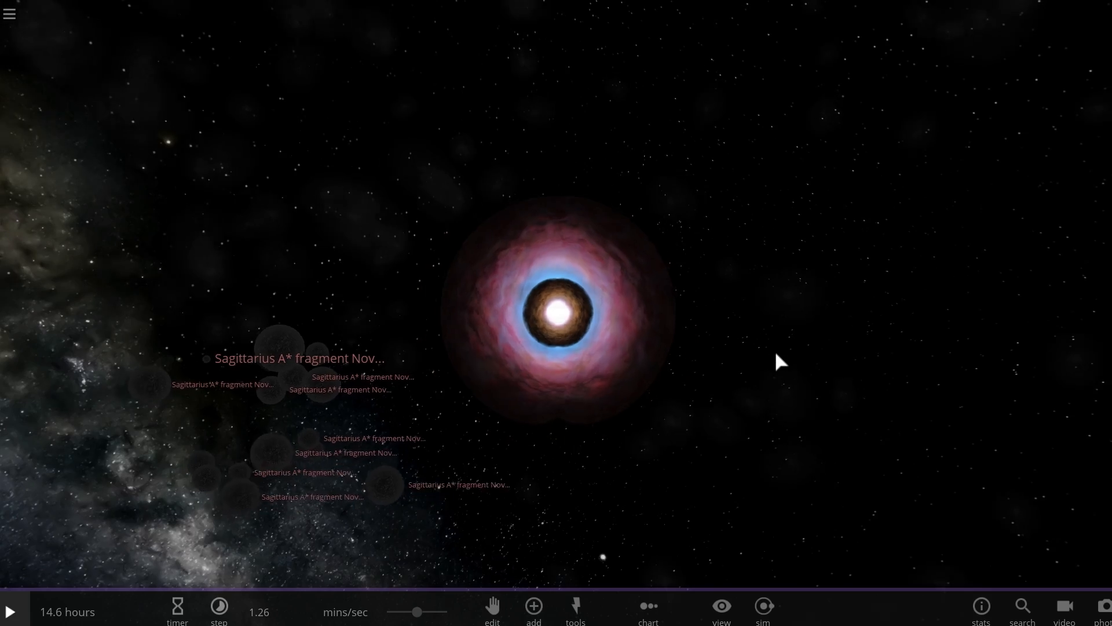
Run the loaded scene and orbit the view around the fragment cluster.
left_click(10, 611)
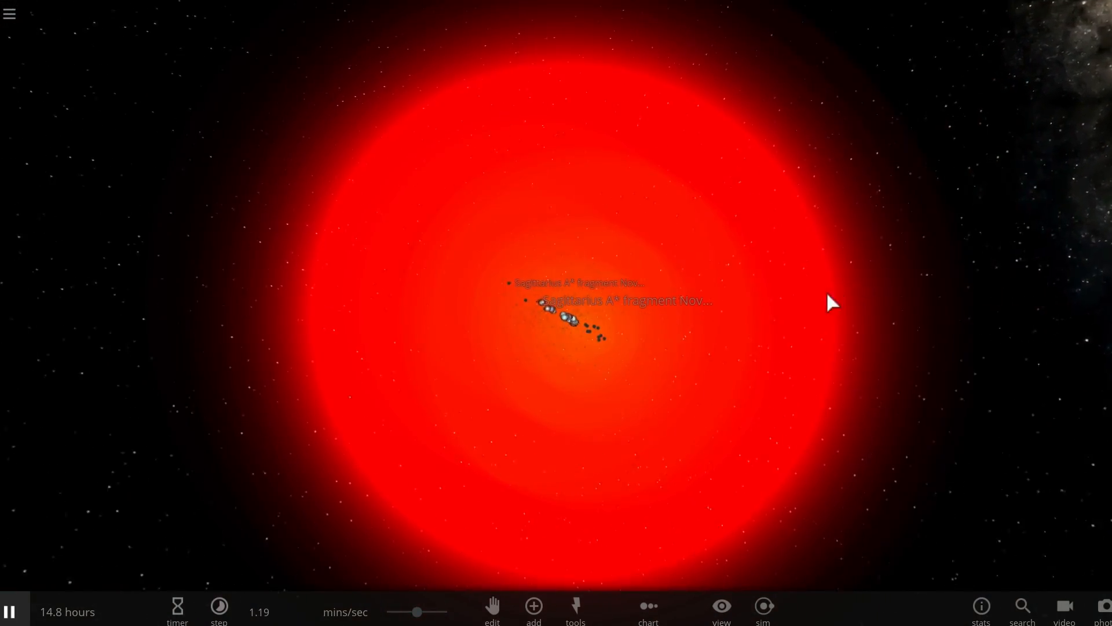
left_click_drag(419, 612, 444, 612)
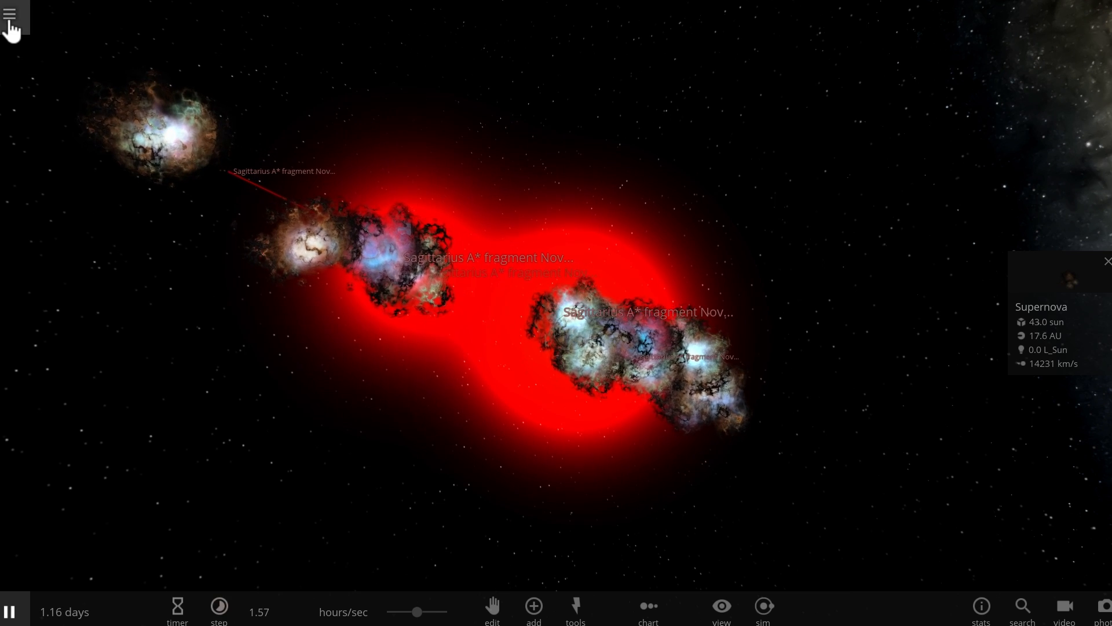
Place a Sagittarius A* black hole in a fresh scene with mass 6.6E+10 suns.
left_click(9, 13)
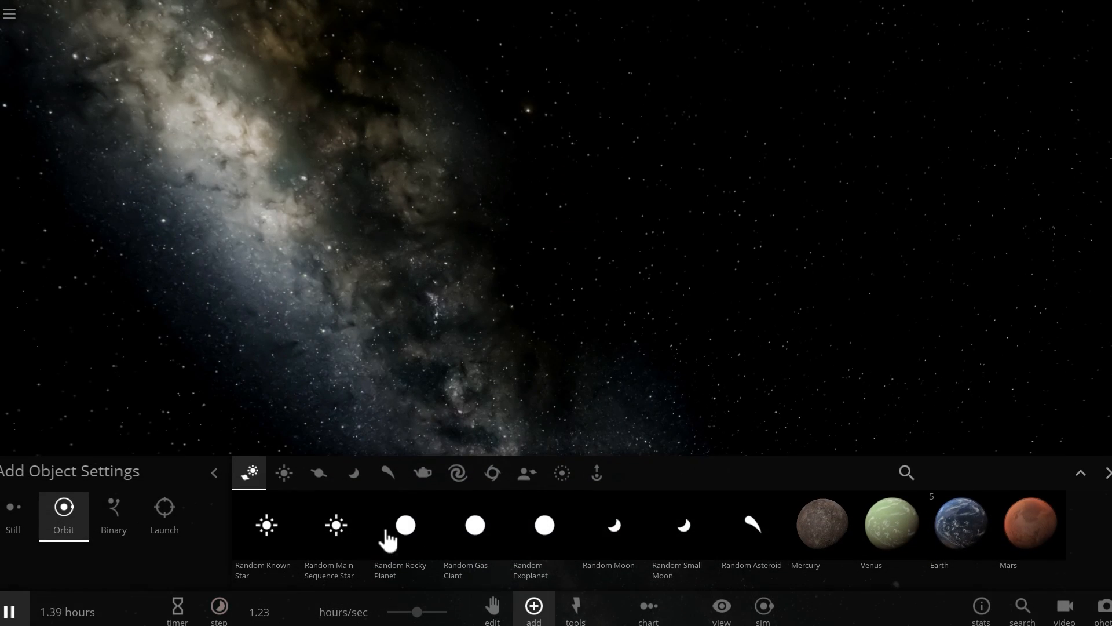
left_click(492, 473)
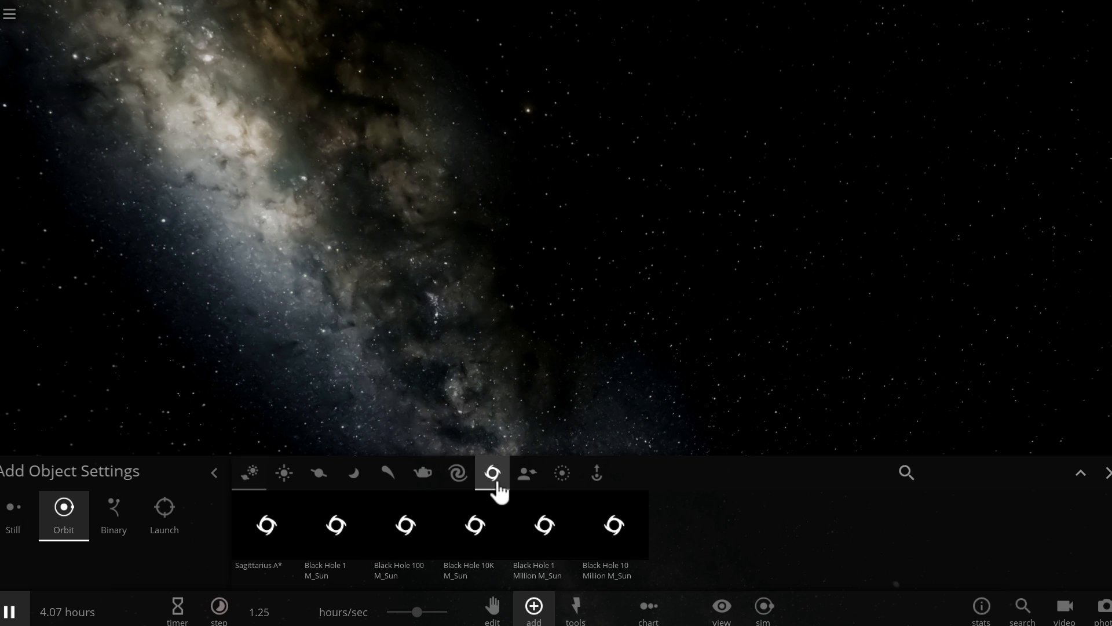
left_click(266, 525)
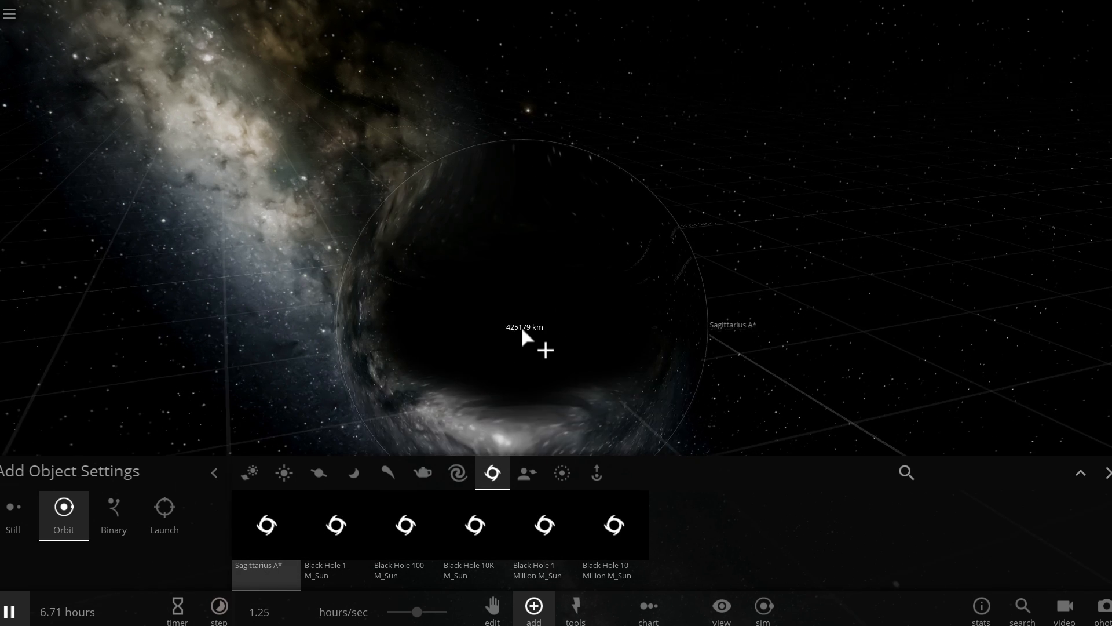
left_click(266, 525)
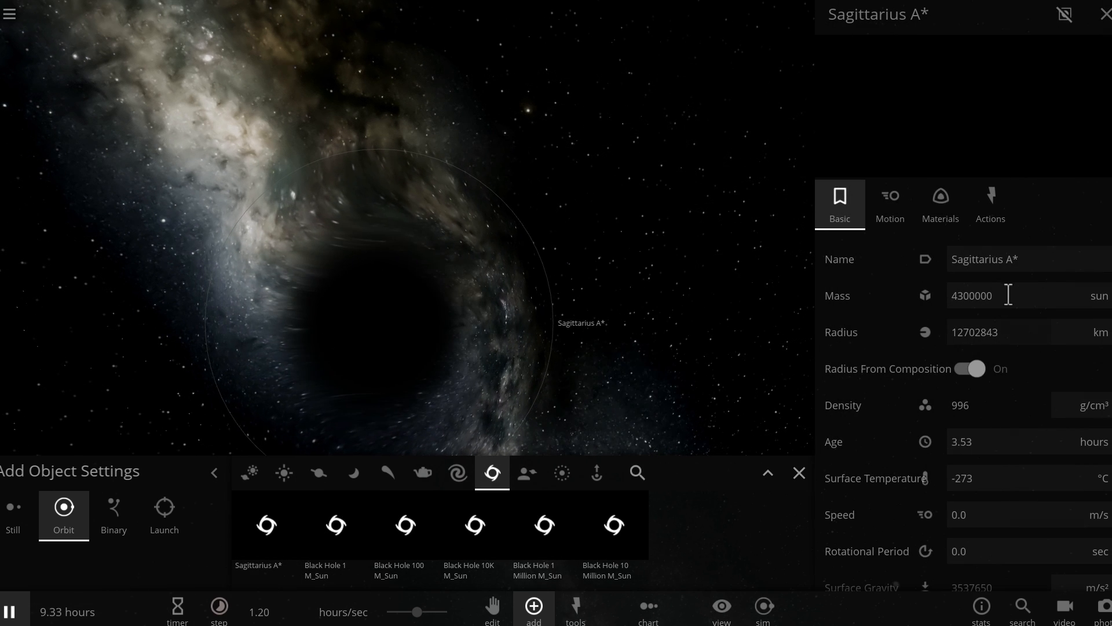
type("66")
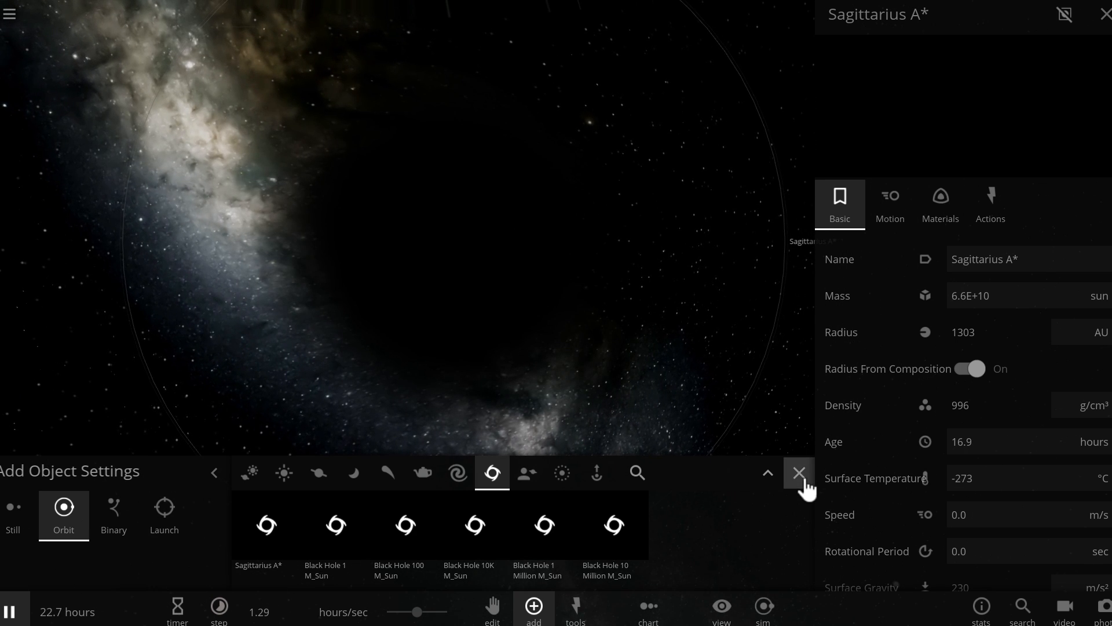
Close the Add panel on the black hole named TON 618 and bring up Tools.
left_click(801, 473)
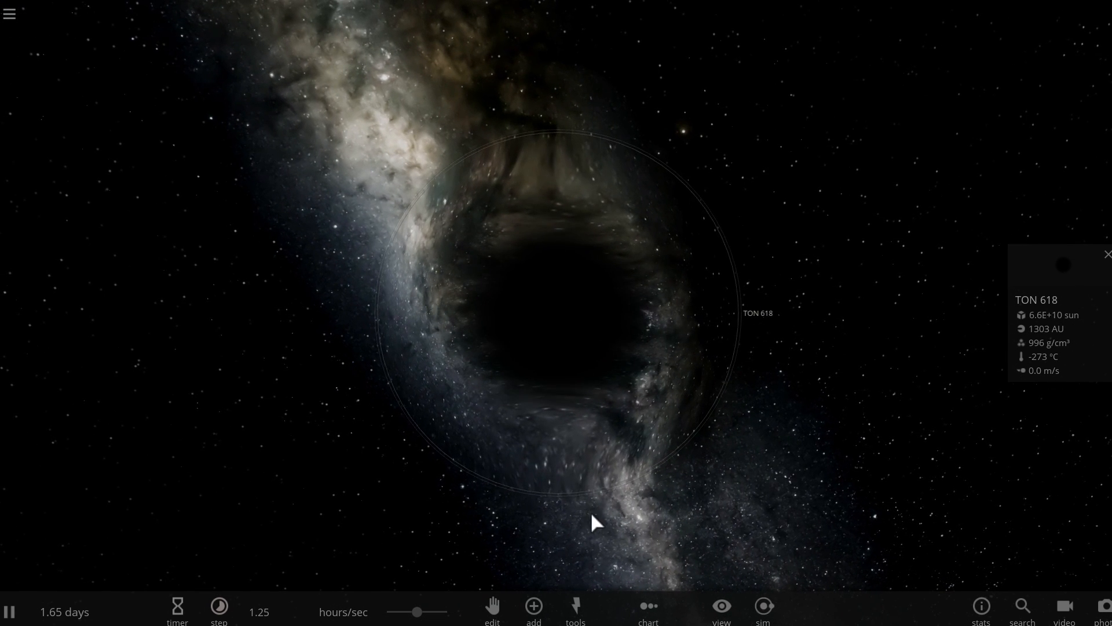
left_click(575, 609)
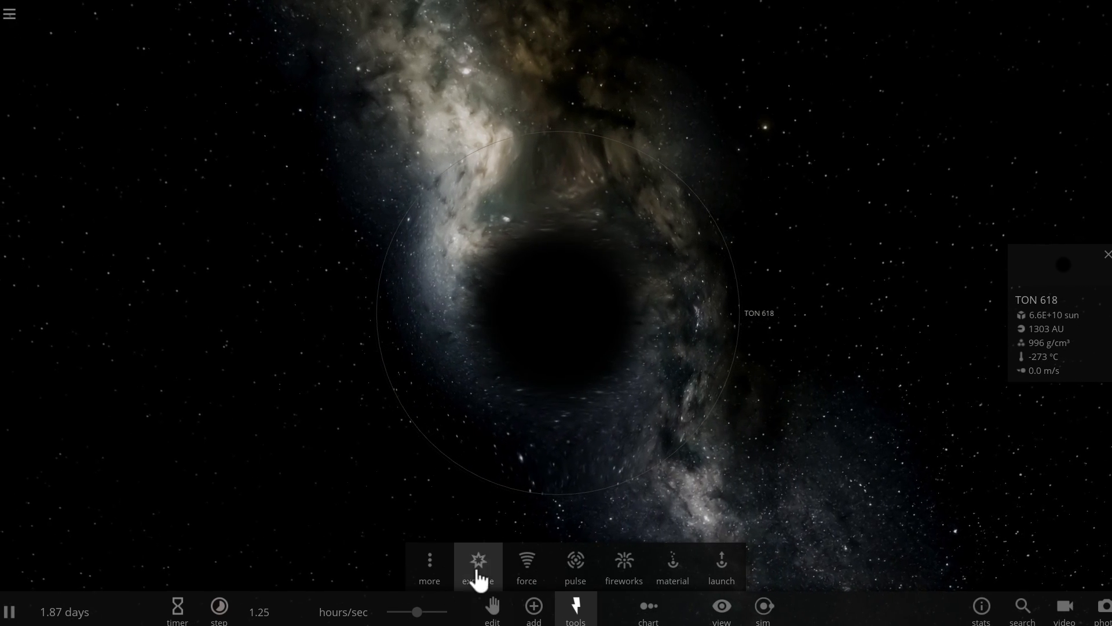
Explode TON 618 into a scattered cloud of fragments with the Explode tool.
left_click(477, 564)
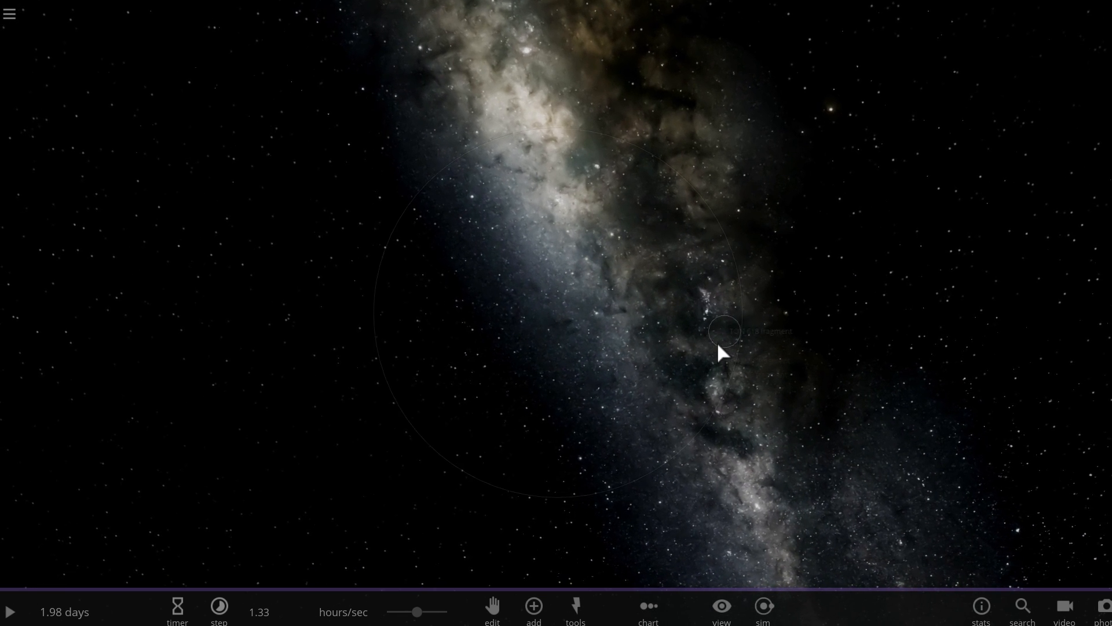
left_click(727, 331)
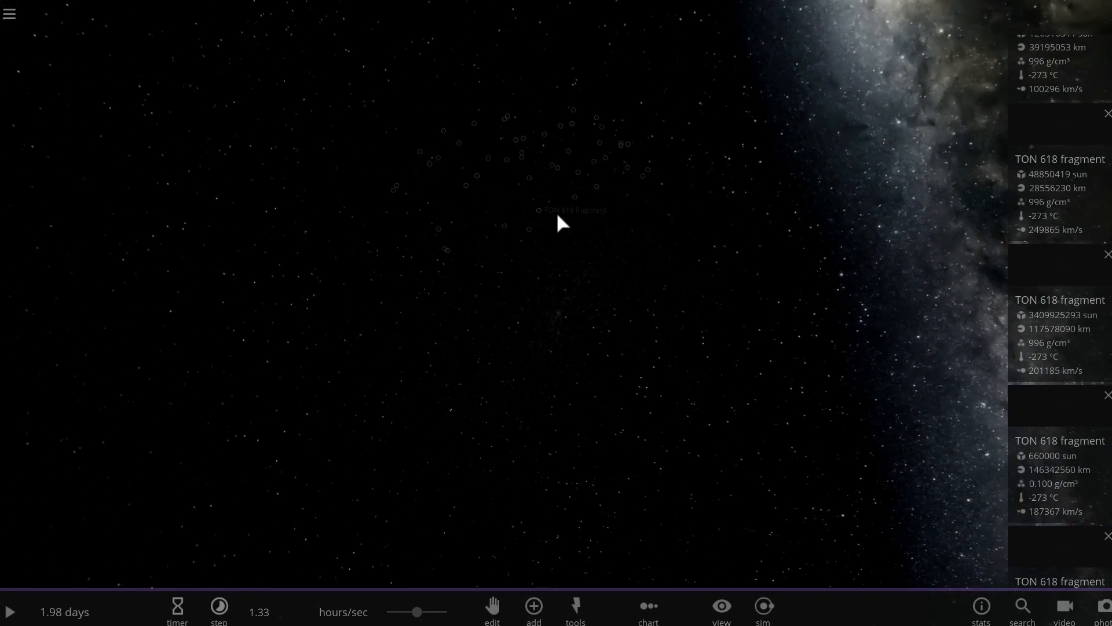
Orbit the camera toward the fragments now labelled Nova Remnants.
left_click_drag(562, 223, 420, 165)
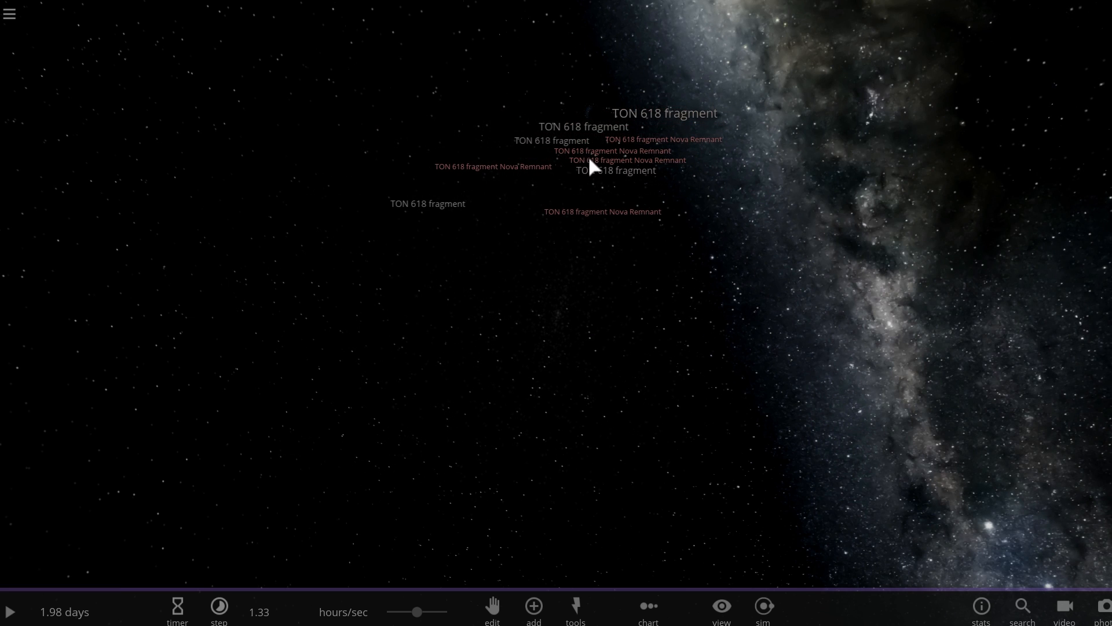
Resume the simulation and nudge the time speed slightly faster.
left_click(721, 610)
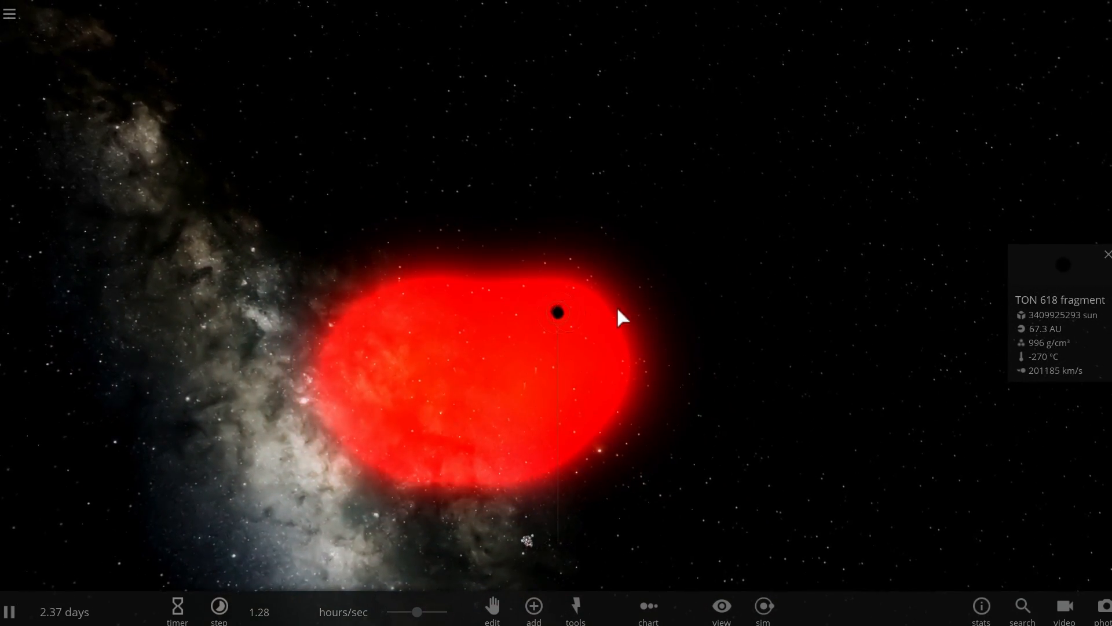
left_click_drag(415, 612, 425, 612)
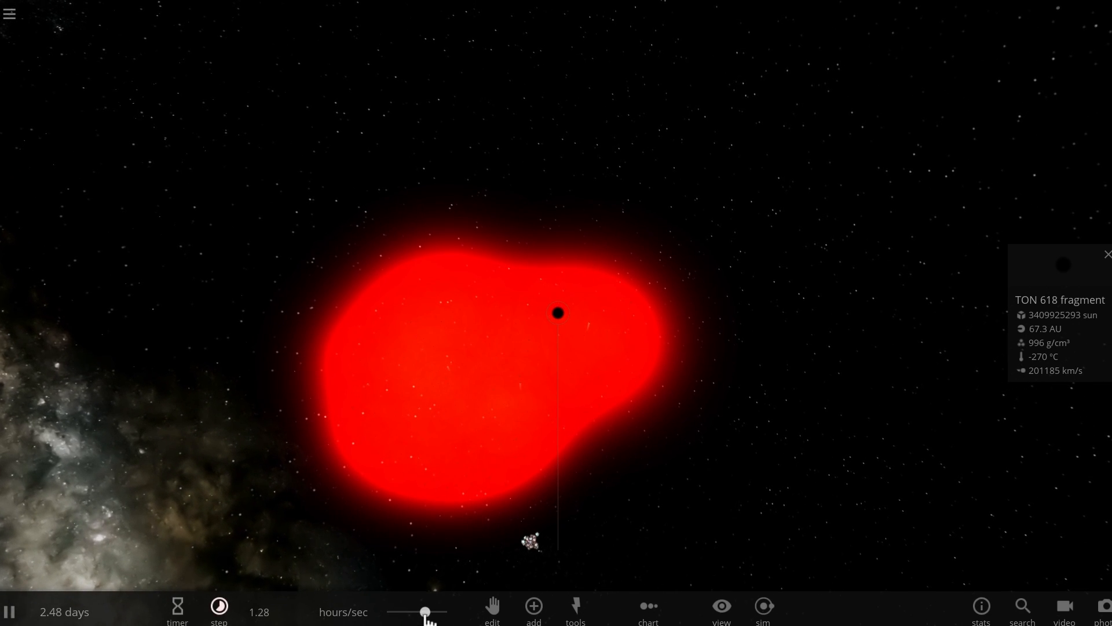